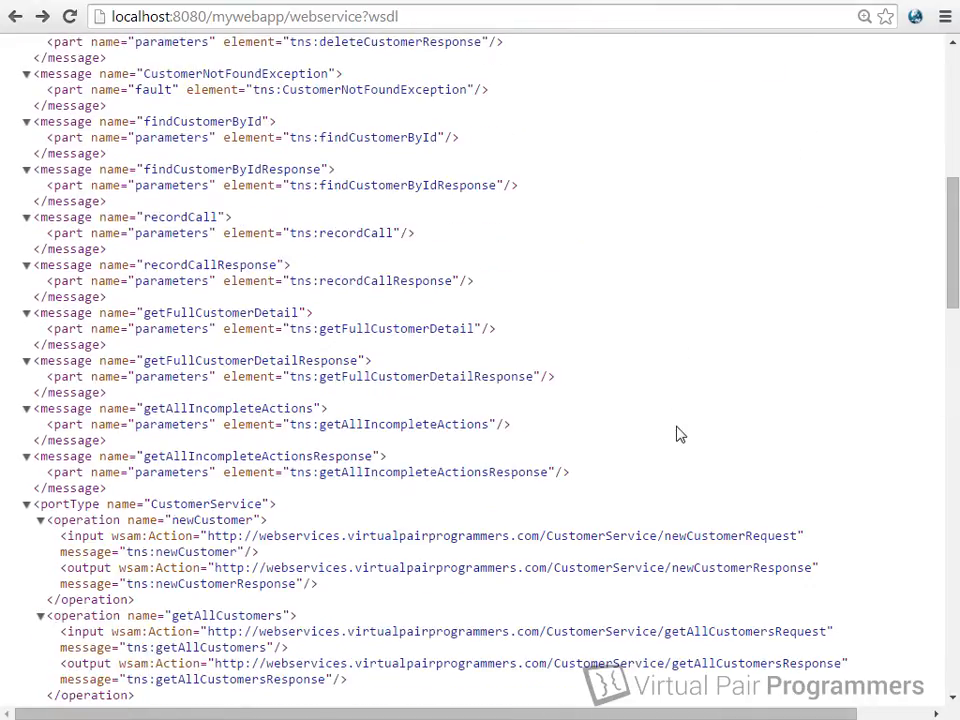
pyautogui.scroll(-3)
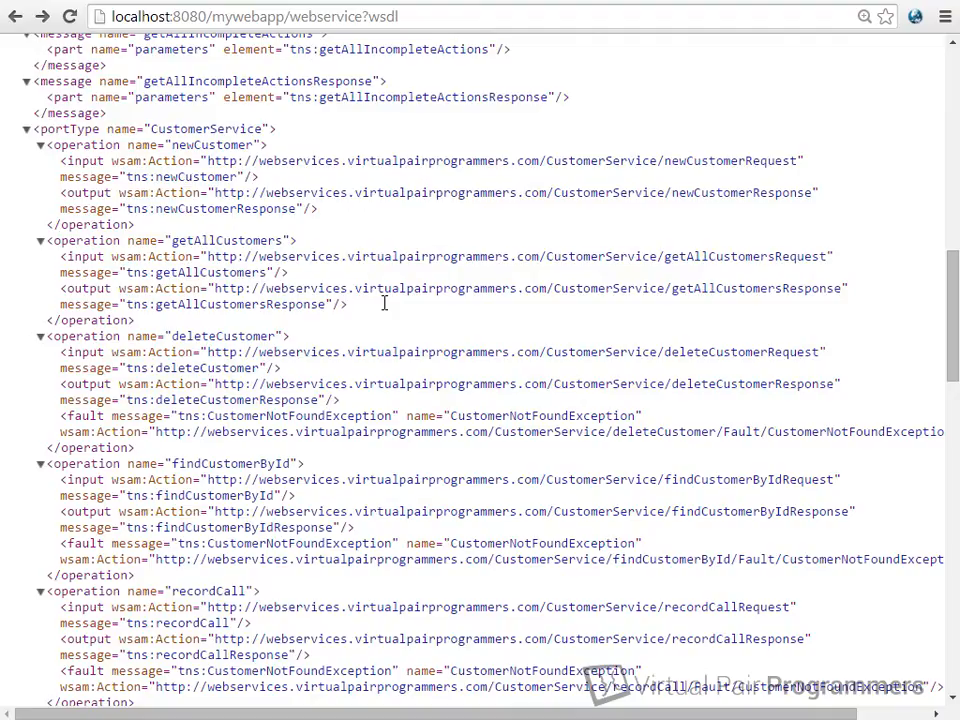
pyautogui.scroll(-3)
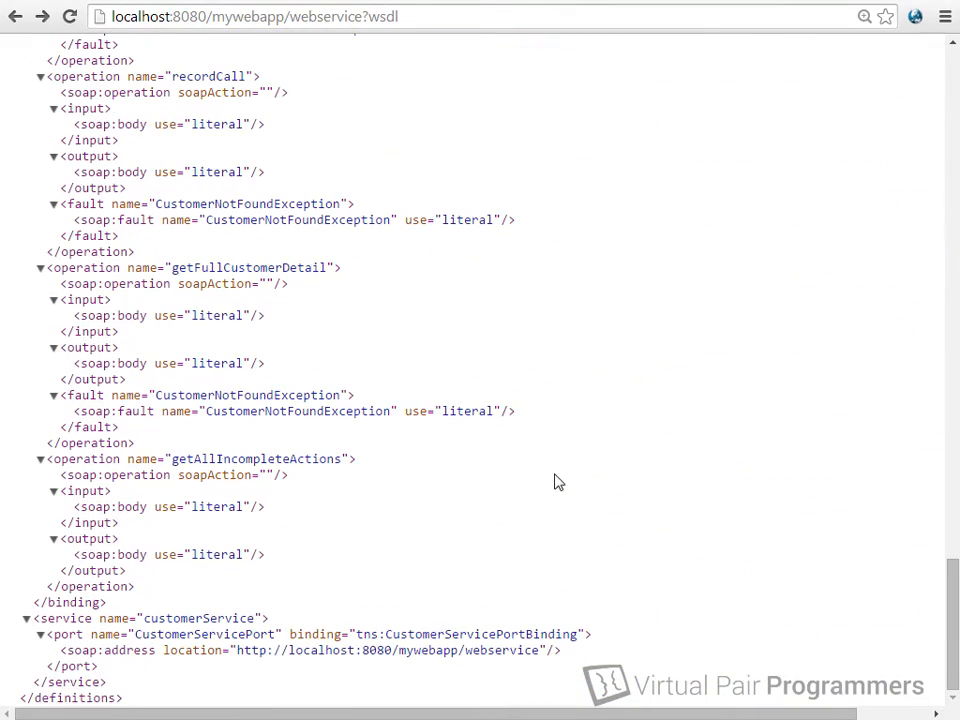
pyautogui.moveTo(375, 675)
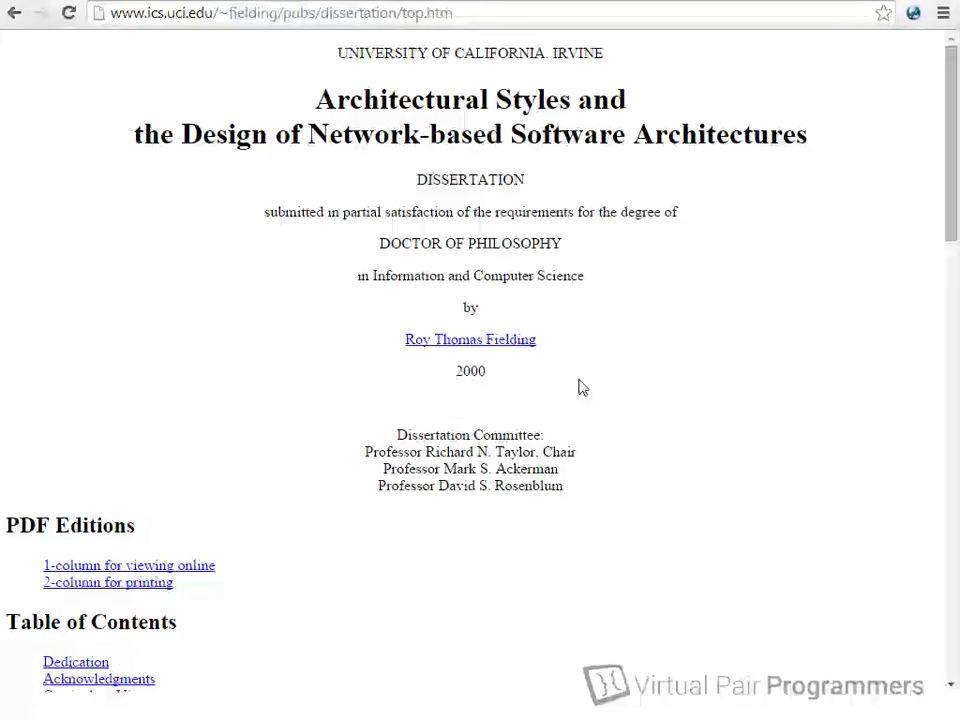
pyautogui.scroll(-3)
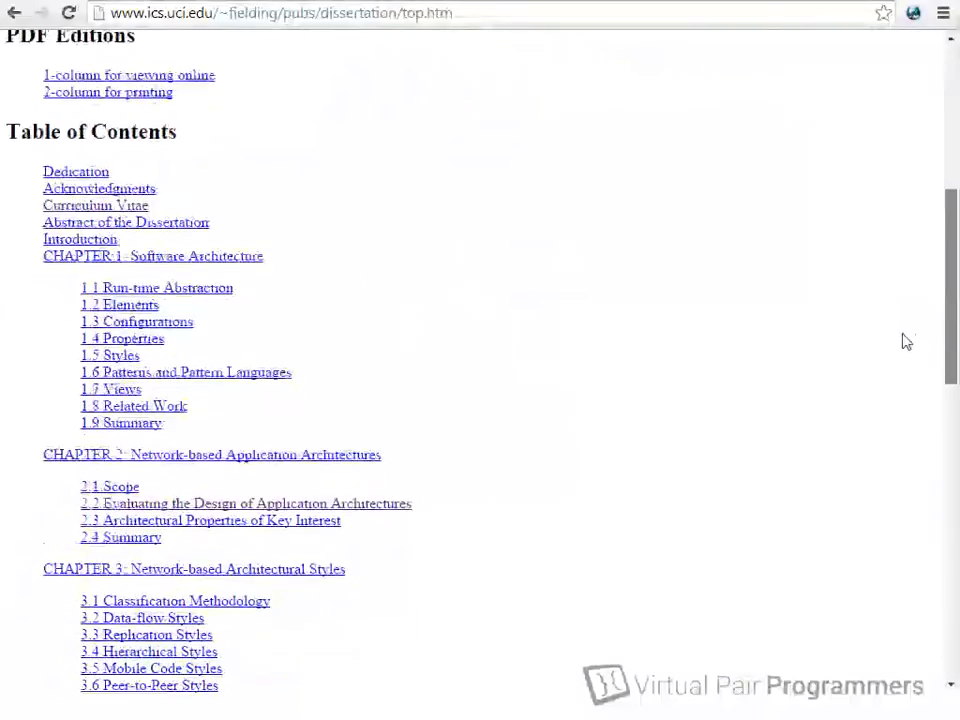
pyautogui.scroll(-3)
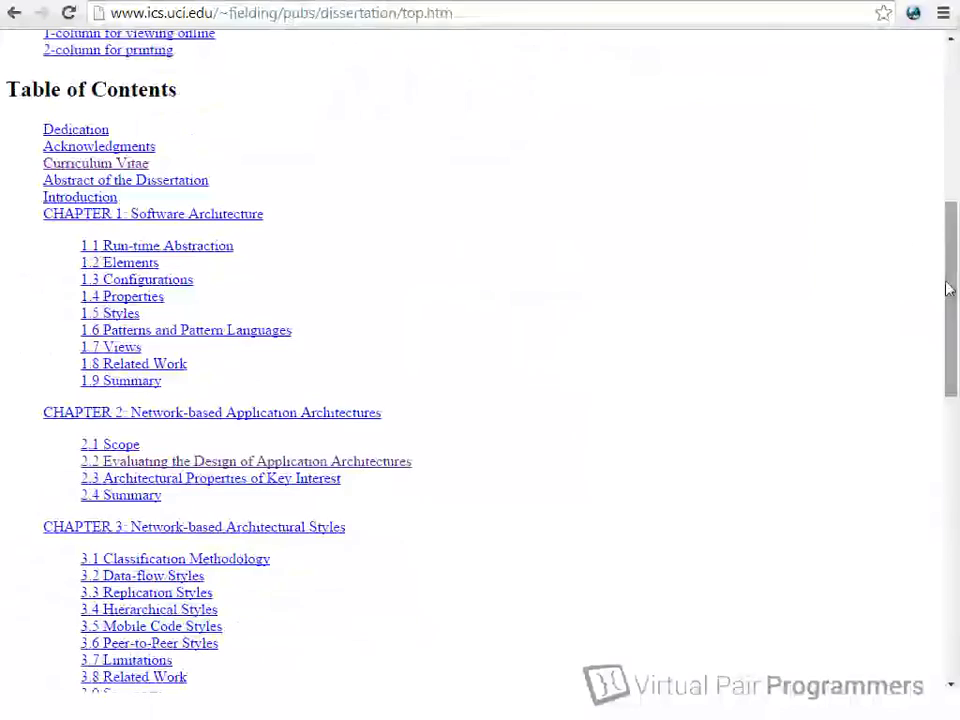
pyautogui.scroll(-3)
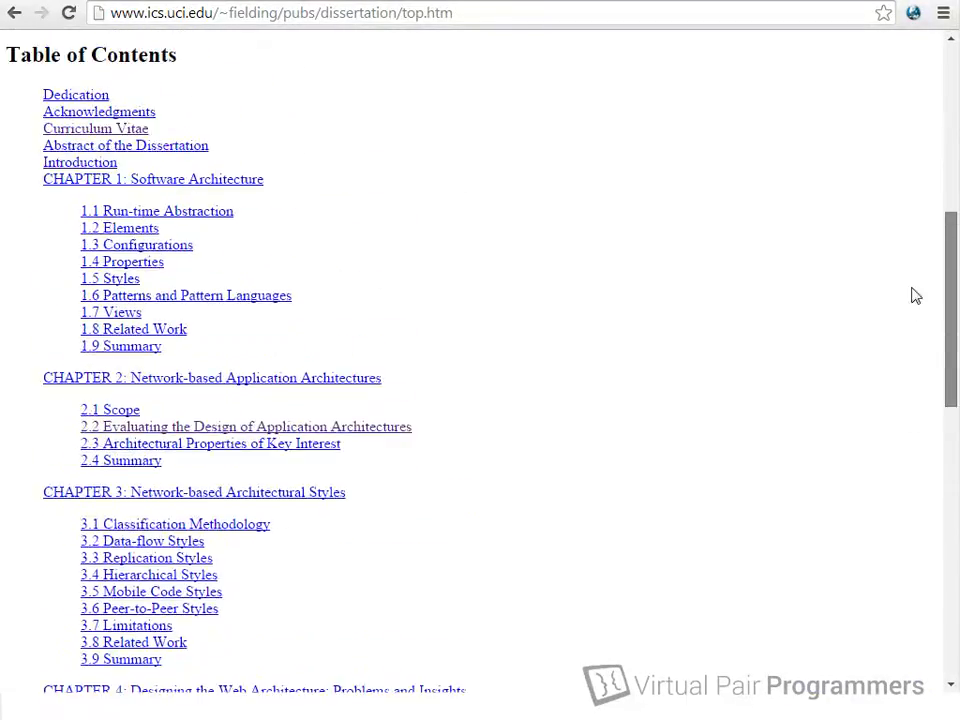
pyautogui.scroll(3)
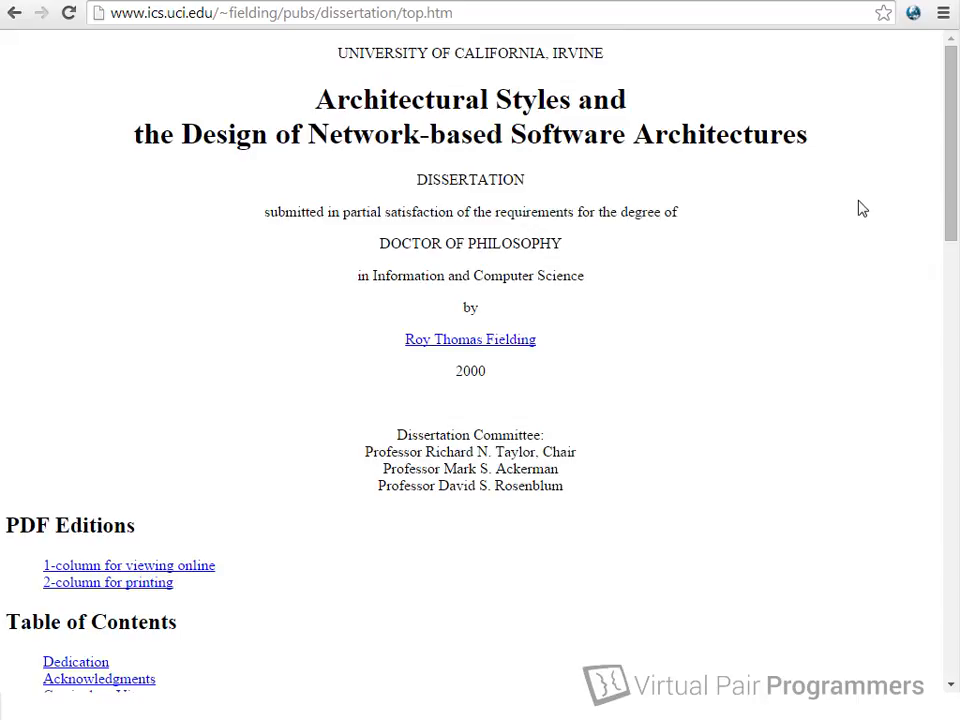
pyautogui.moveTo(851, 232)
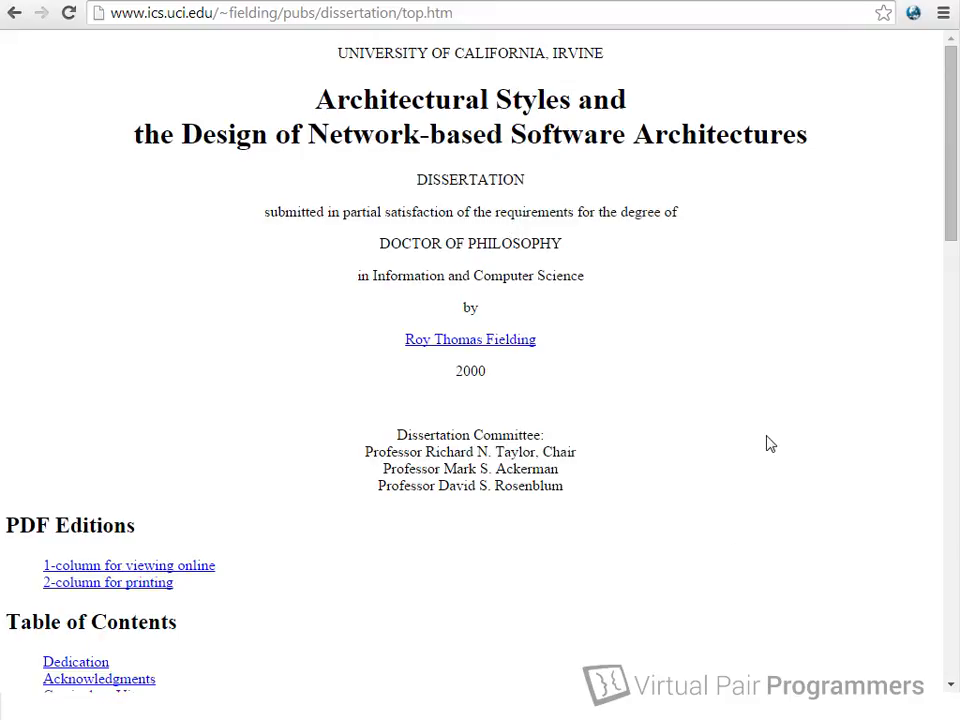
pyautogui.moveTo(791, 563)
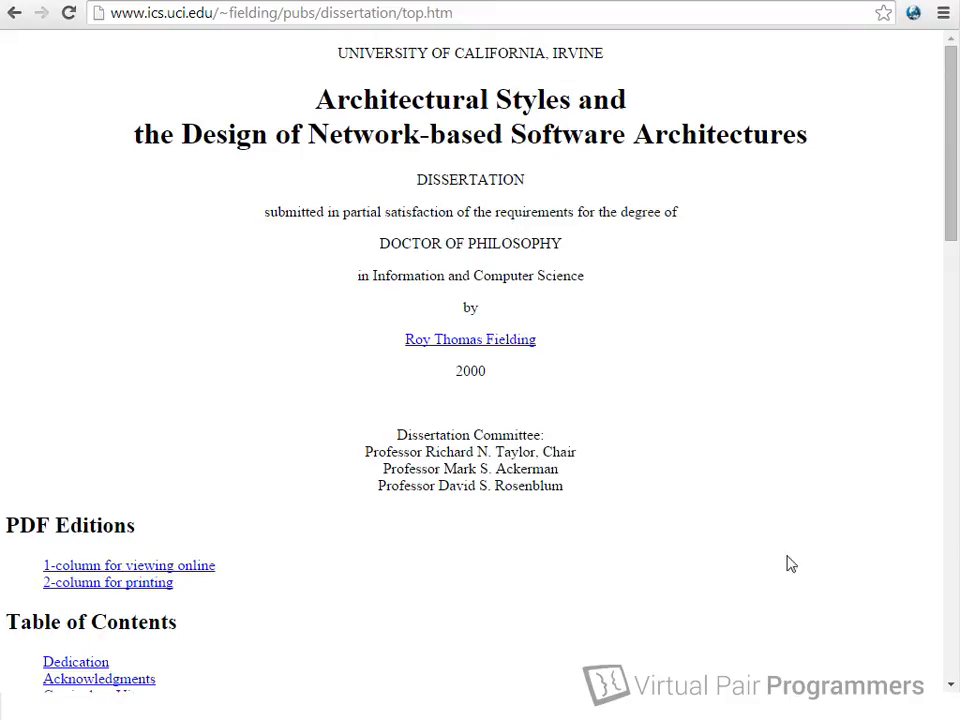
pyautogui.moveTo(702, 442)
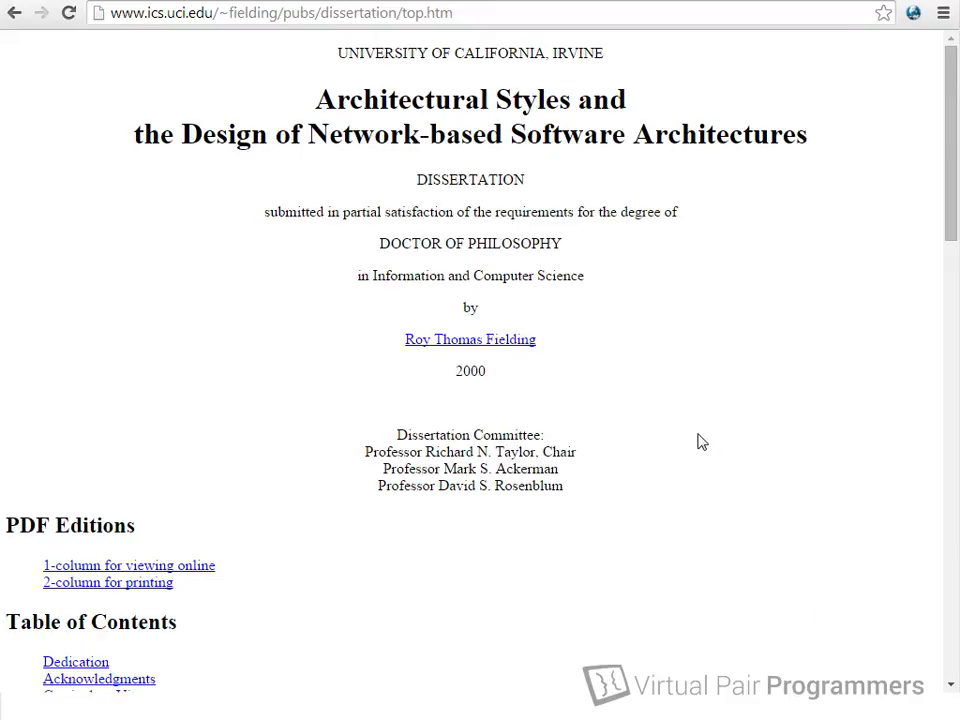
pyautogui.moveTo(682, 489)
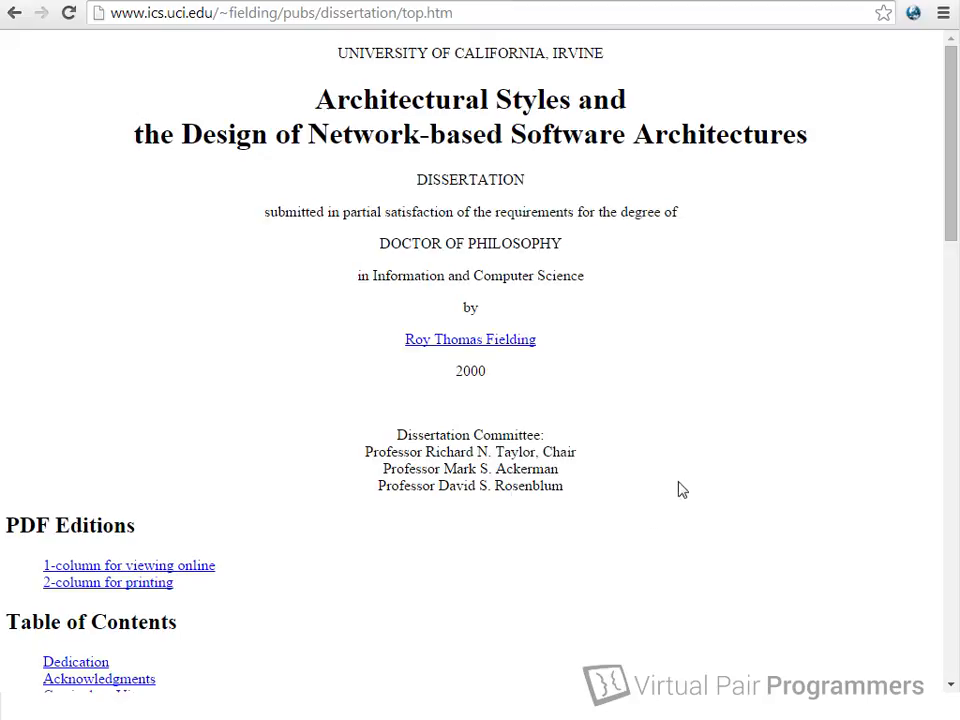
pyautogui.moveTo(630, 470)
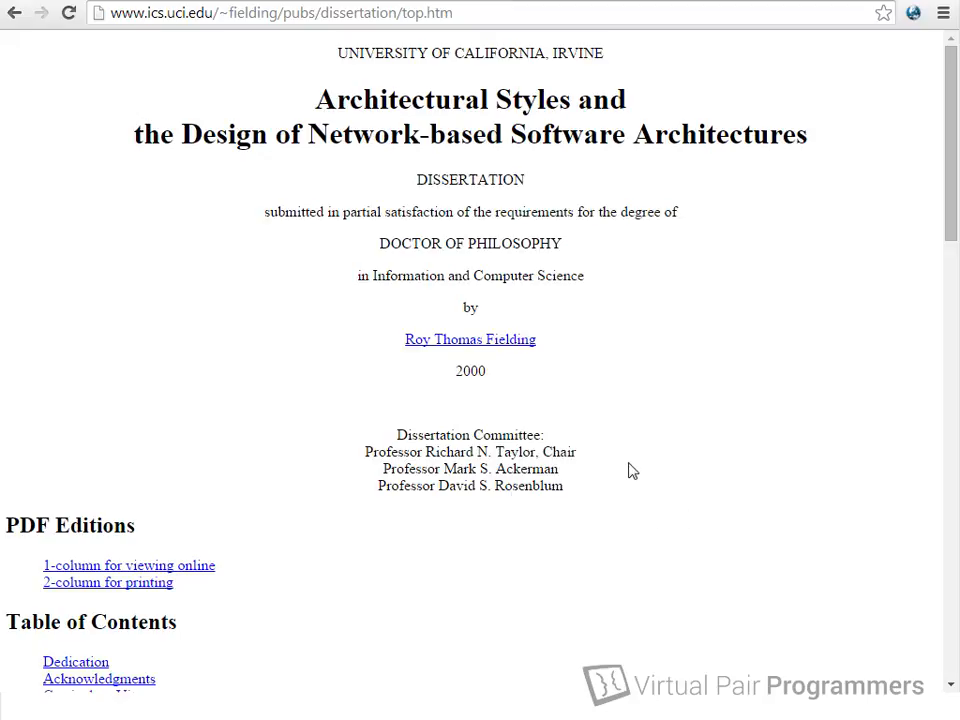
pyautogui.moveTo(533, 431)
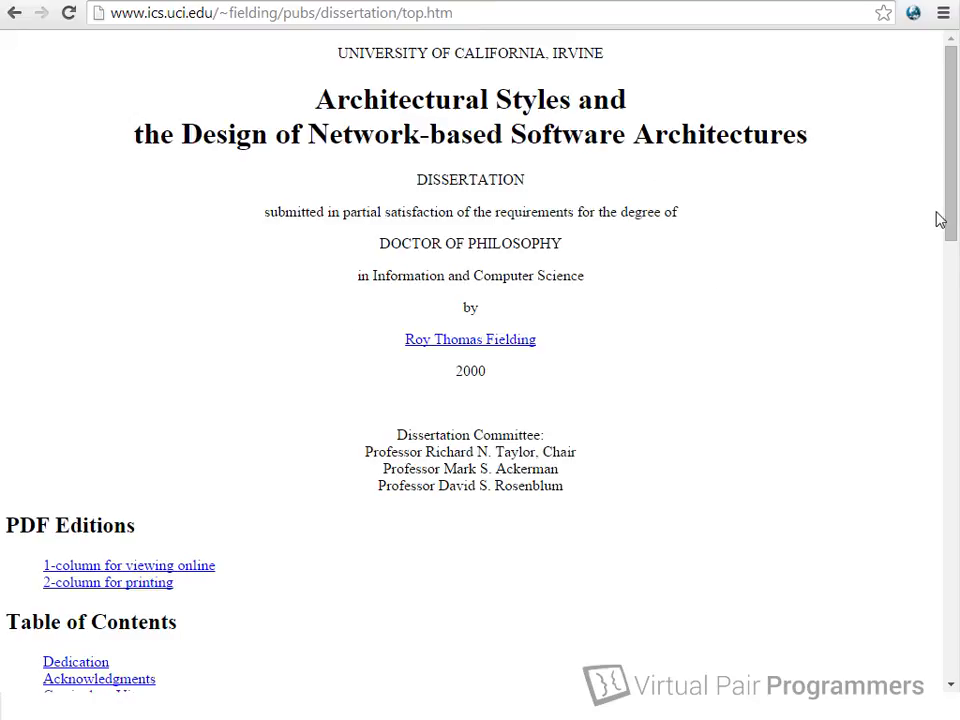
pyautogui.scroll(-3)
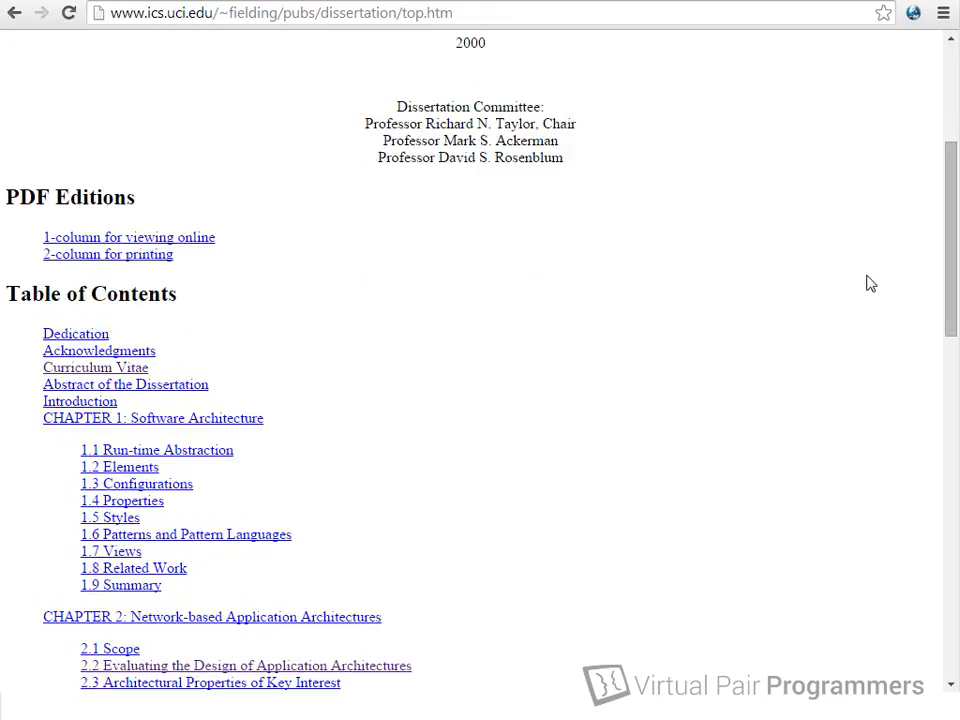
pyautogui.scroll(-3)
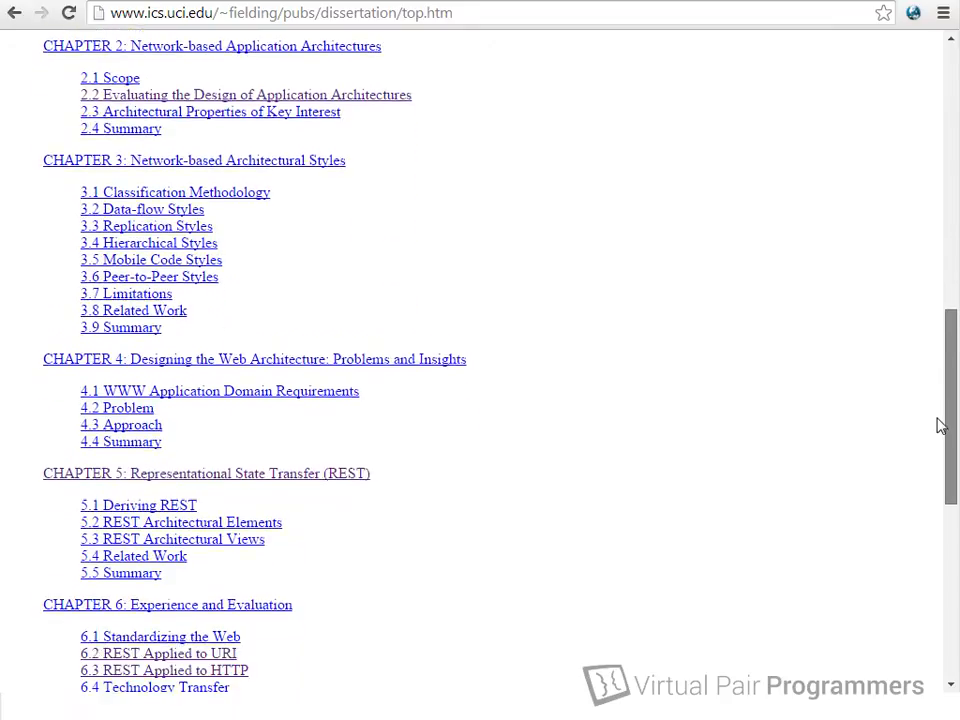
pyautogui.scroll(-3)
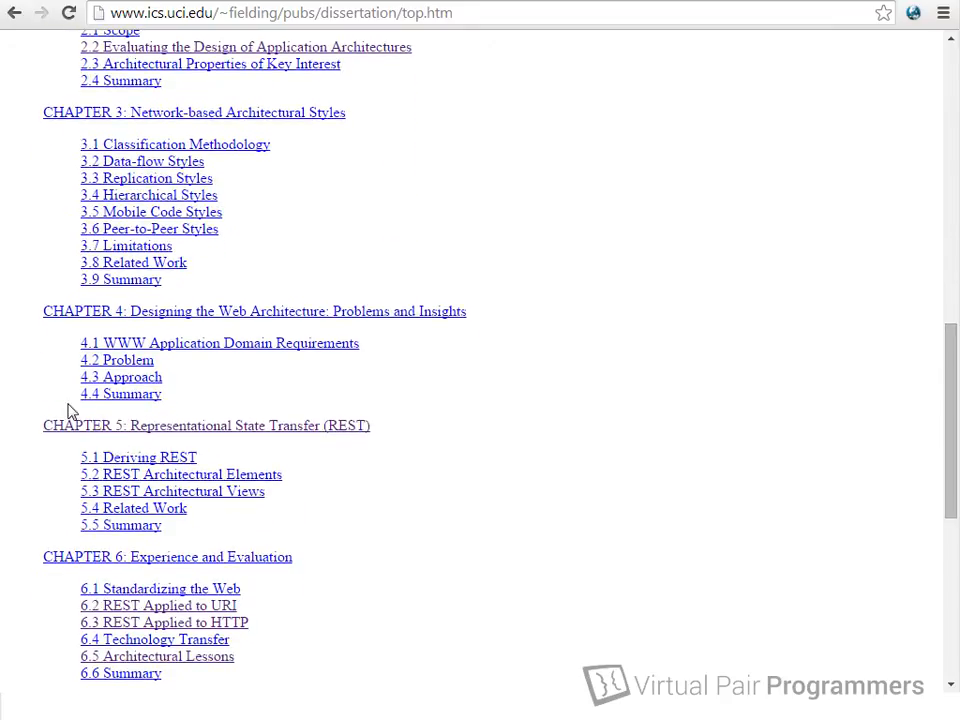
pyautogui.moveTo(96, 447)
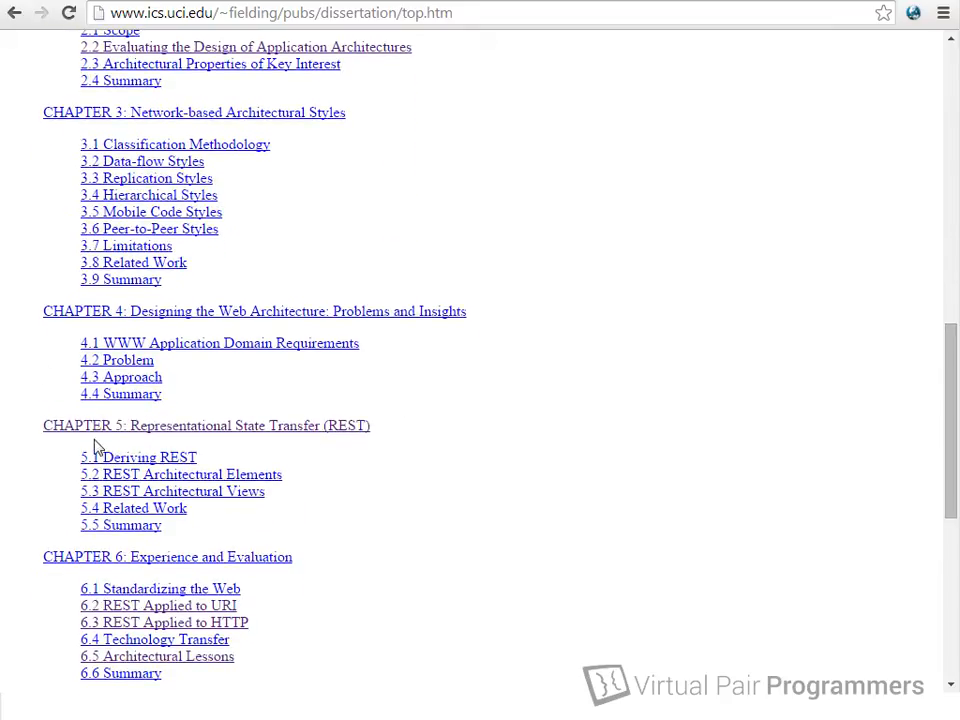
pyautogui.moveTo(121, 377)
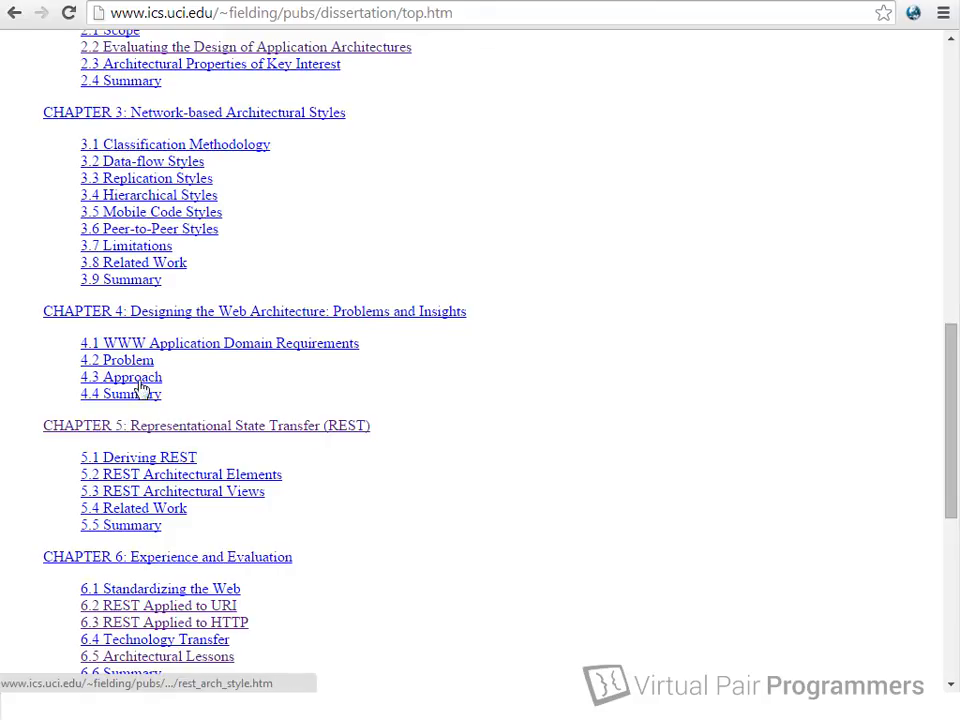
pyautogui.moveTo(205, 459)
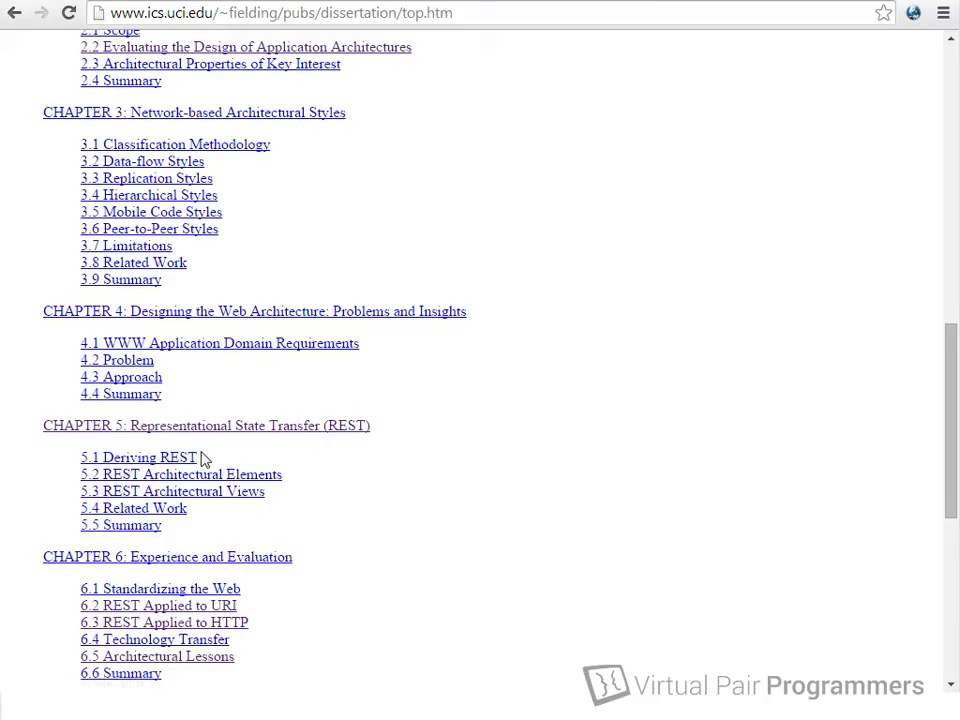
pyautogui.moveTo(558, 515)
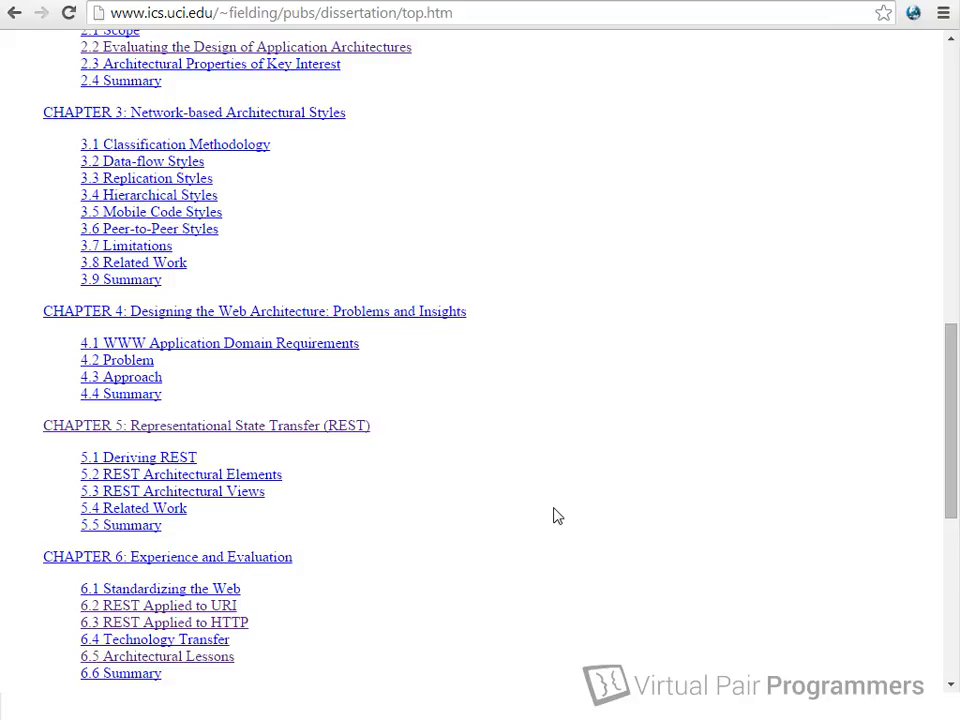
pyautogui.moveTo(558, 510)
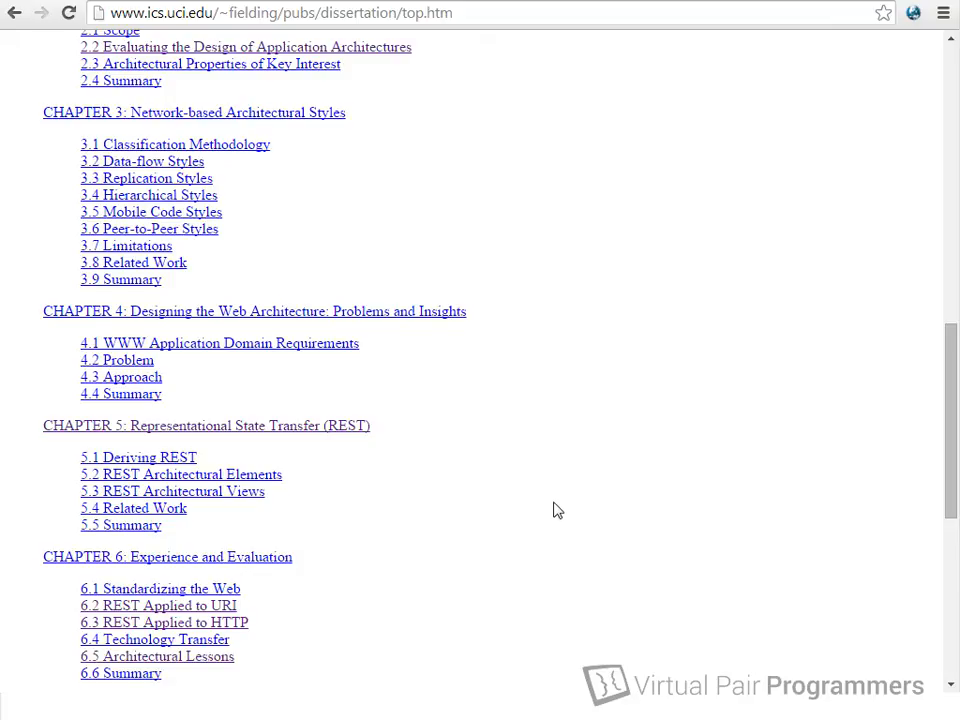